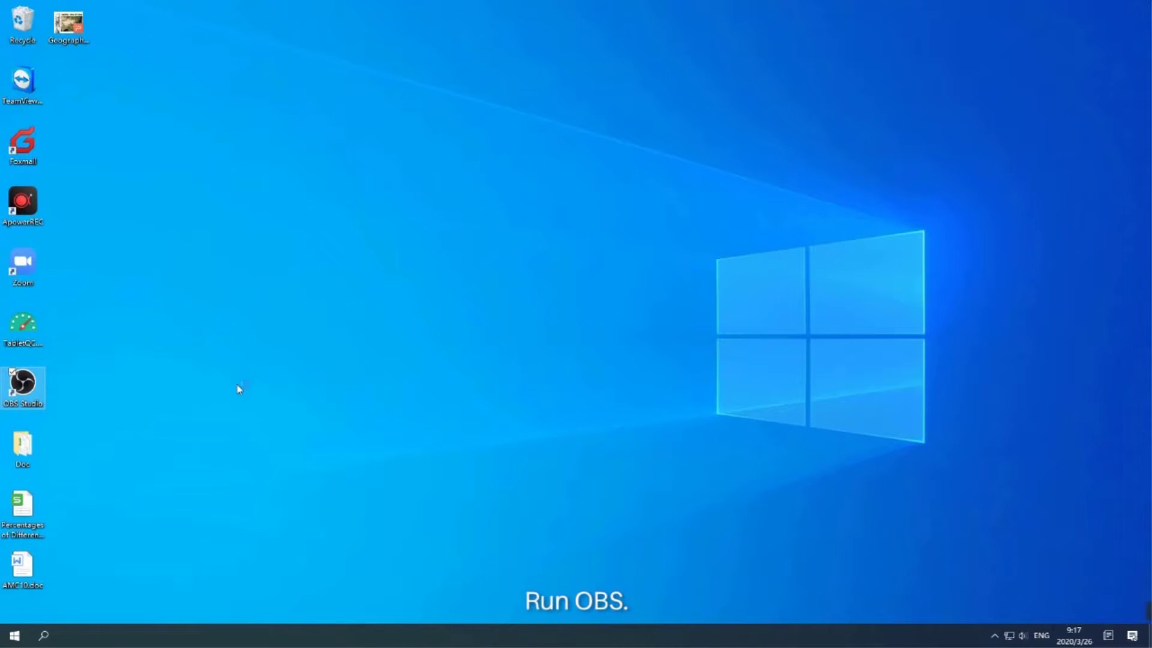
Step: Launch OBS Studio, add an 'Online Course' scene, and start adding a Display Capture source
double_click(23, 386)
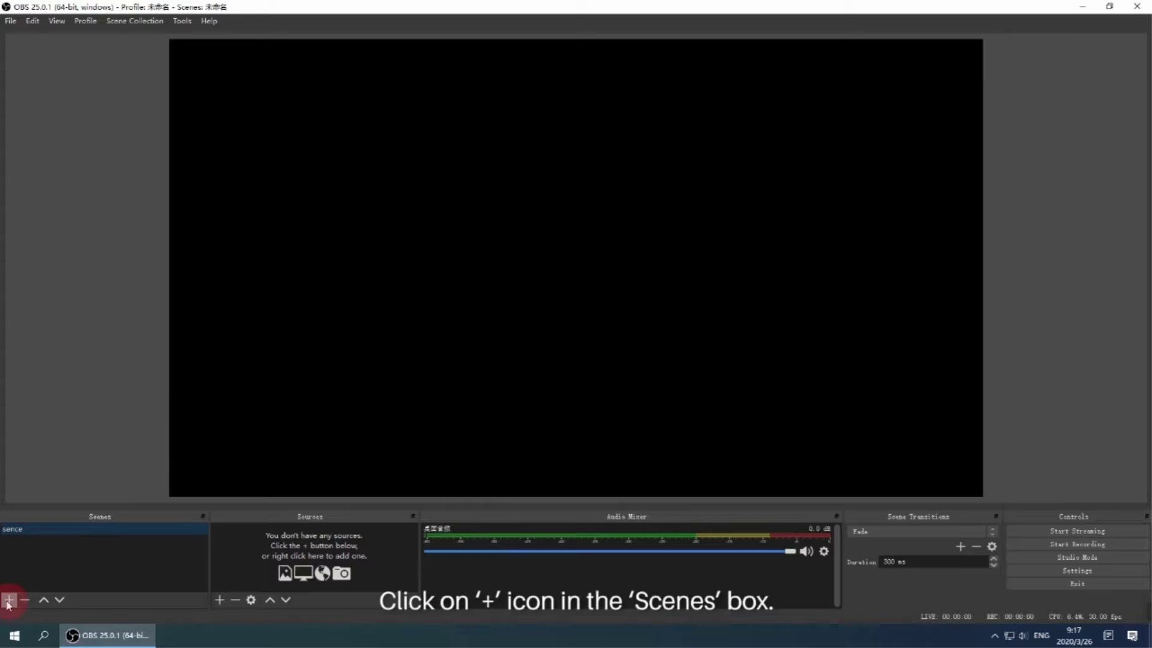
left_click(8, 600)
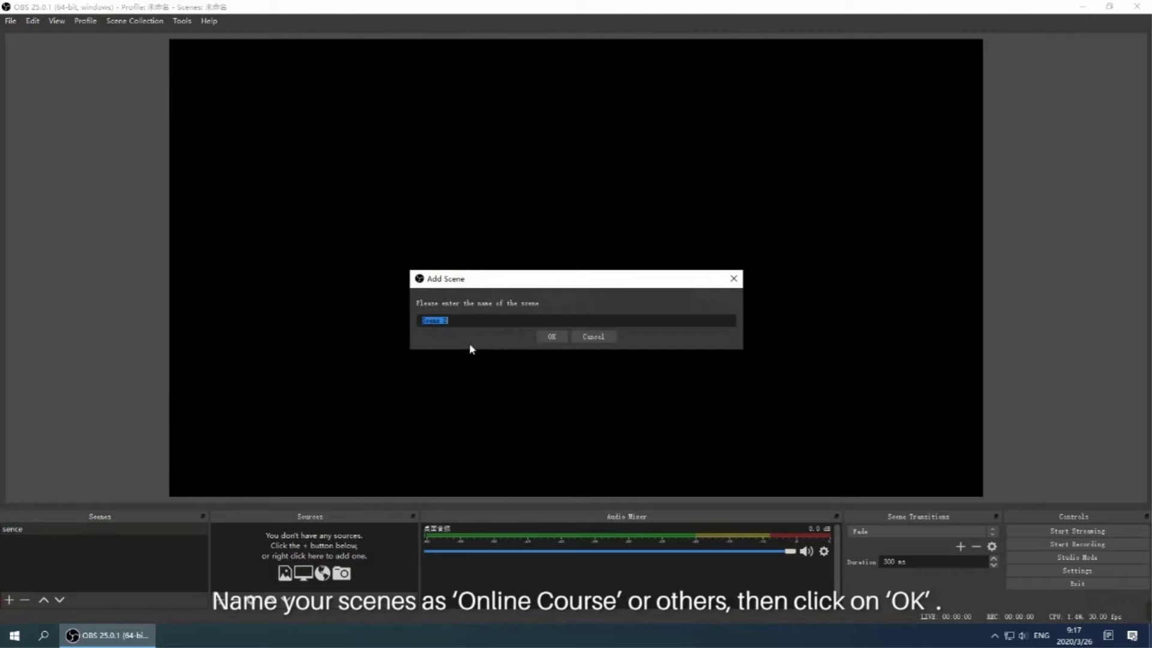
type("Online")
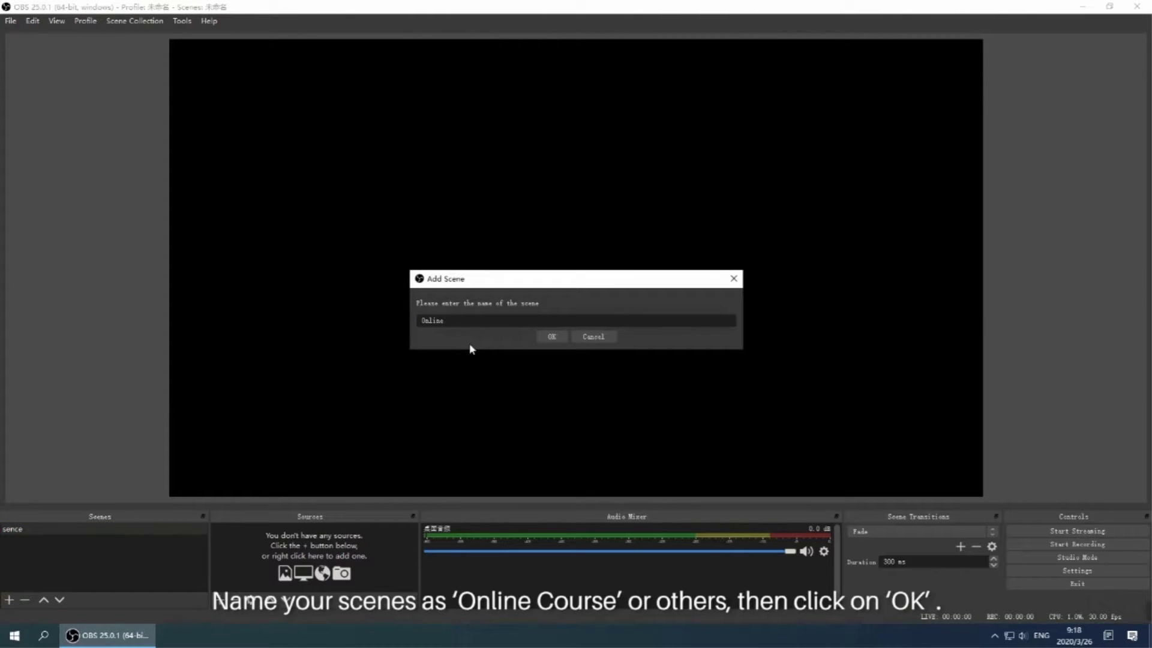
left_click(551, 337)
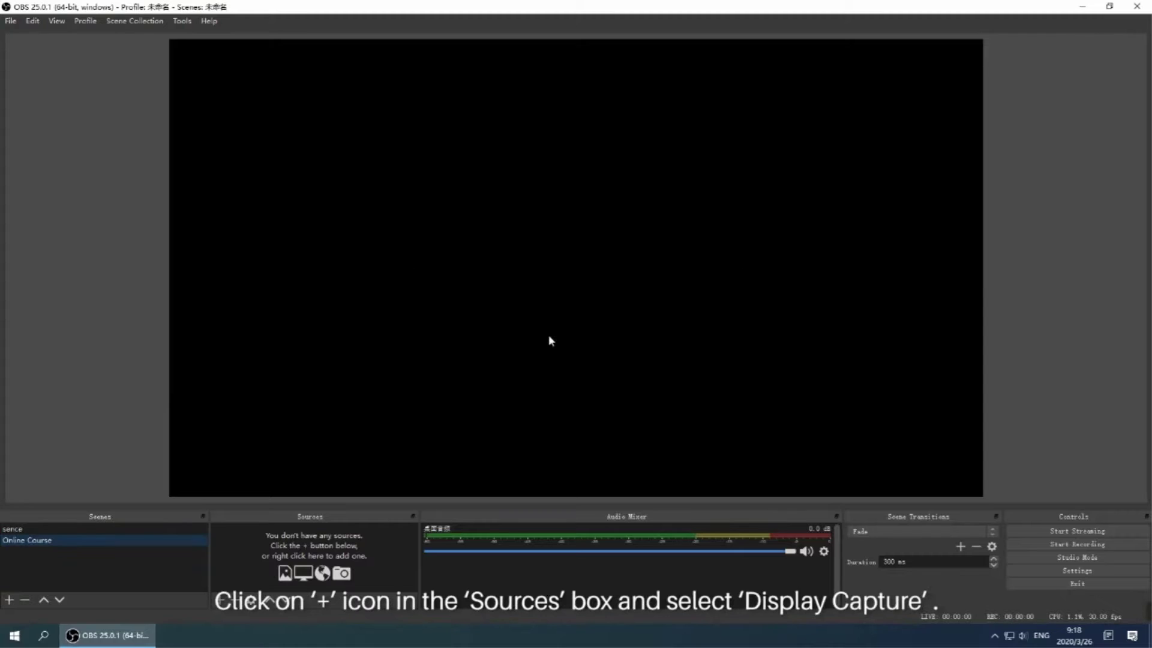
left_click(8, 599)
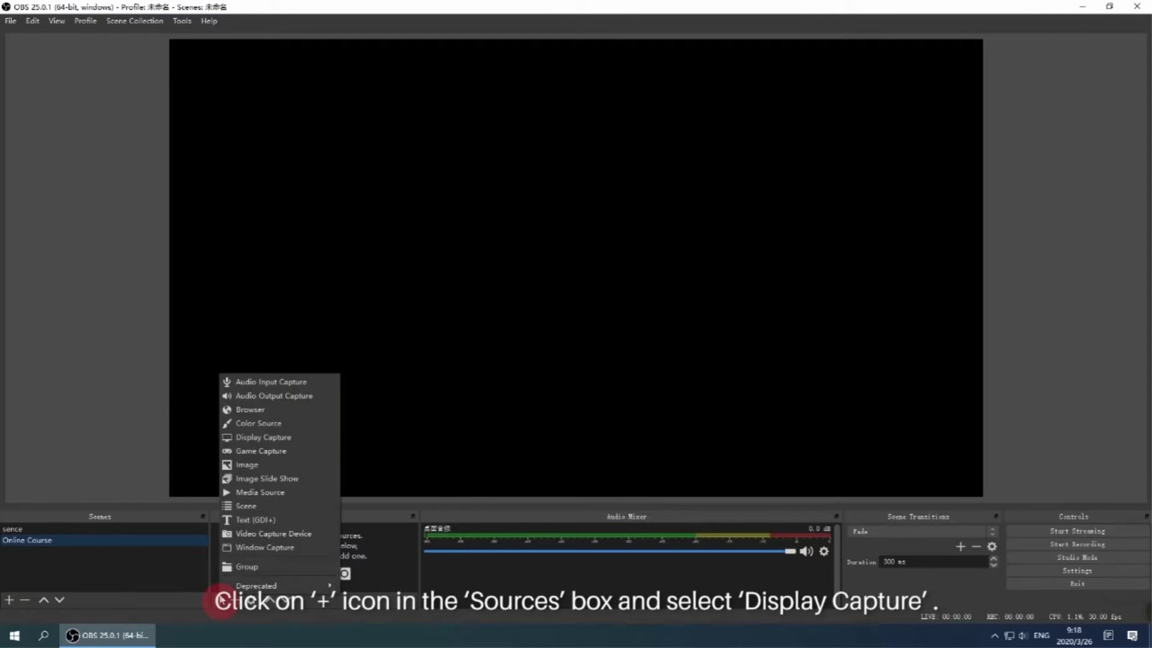
left_click(262, 437)
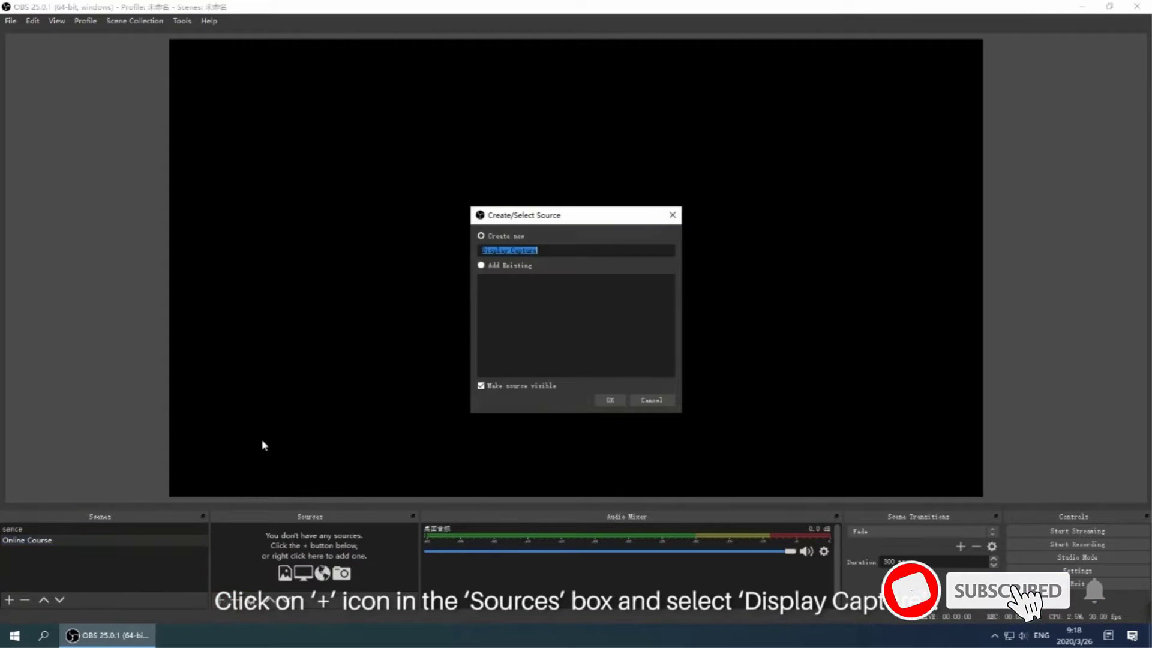